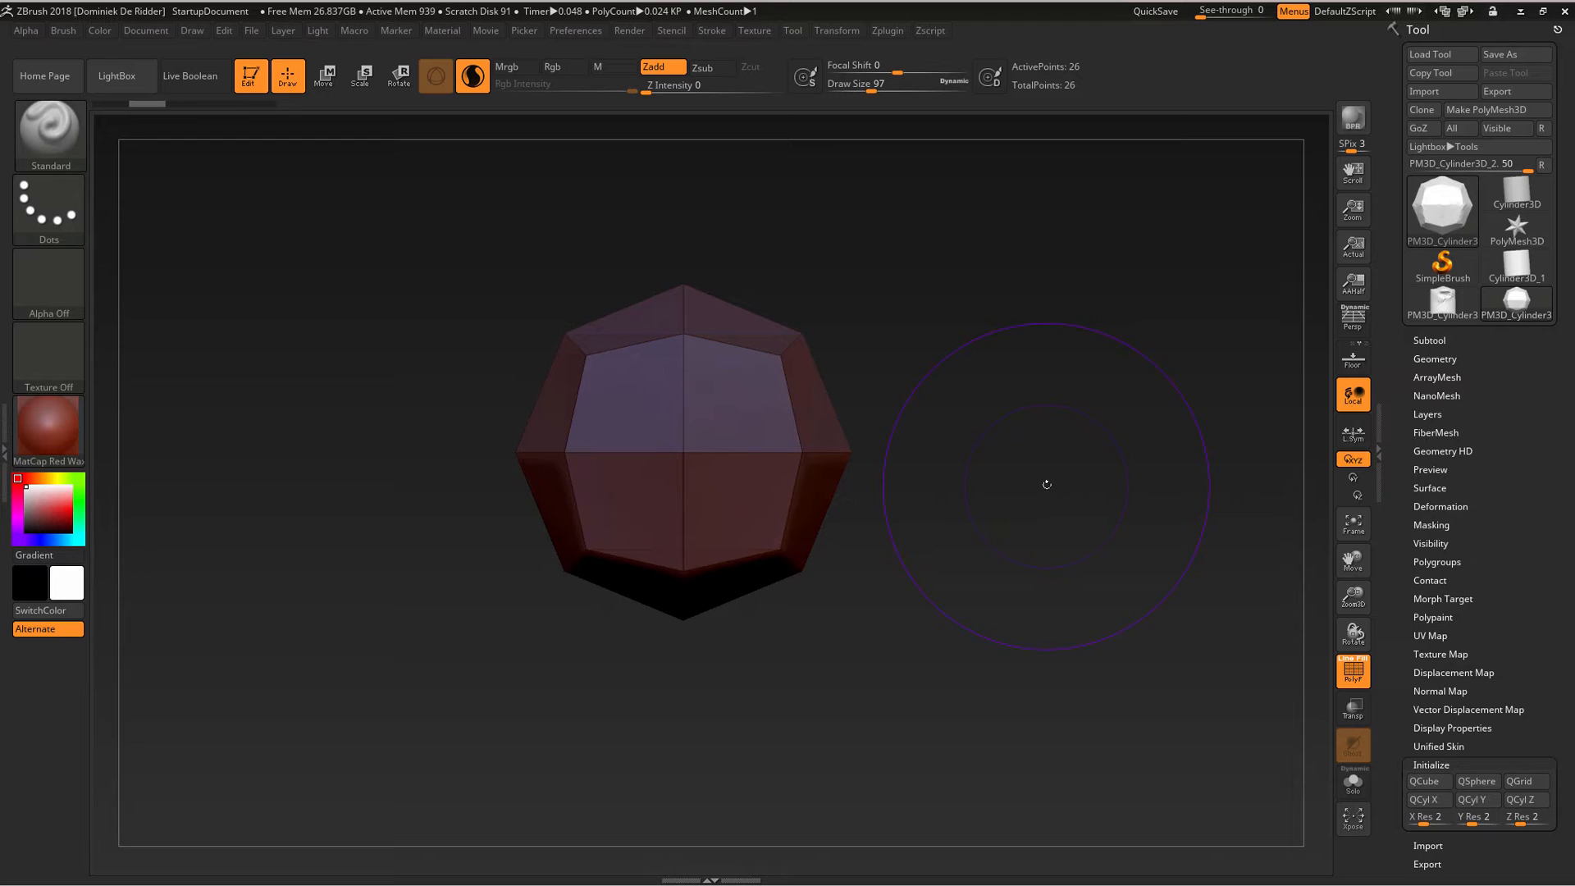
{"action": "mouse_move", "coordinate": [49, 133]}
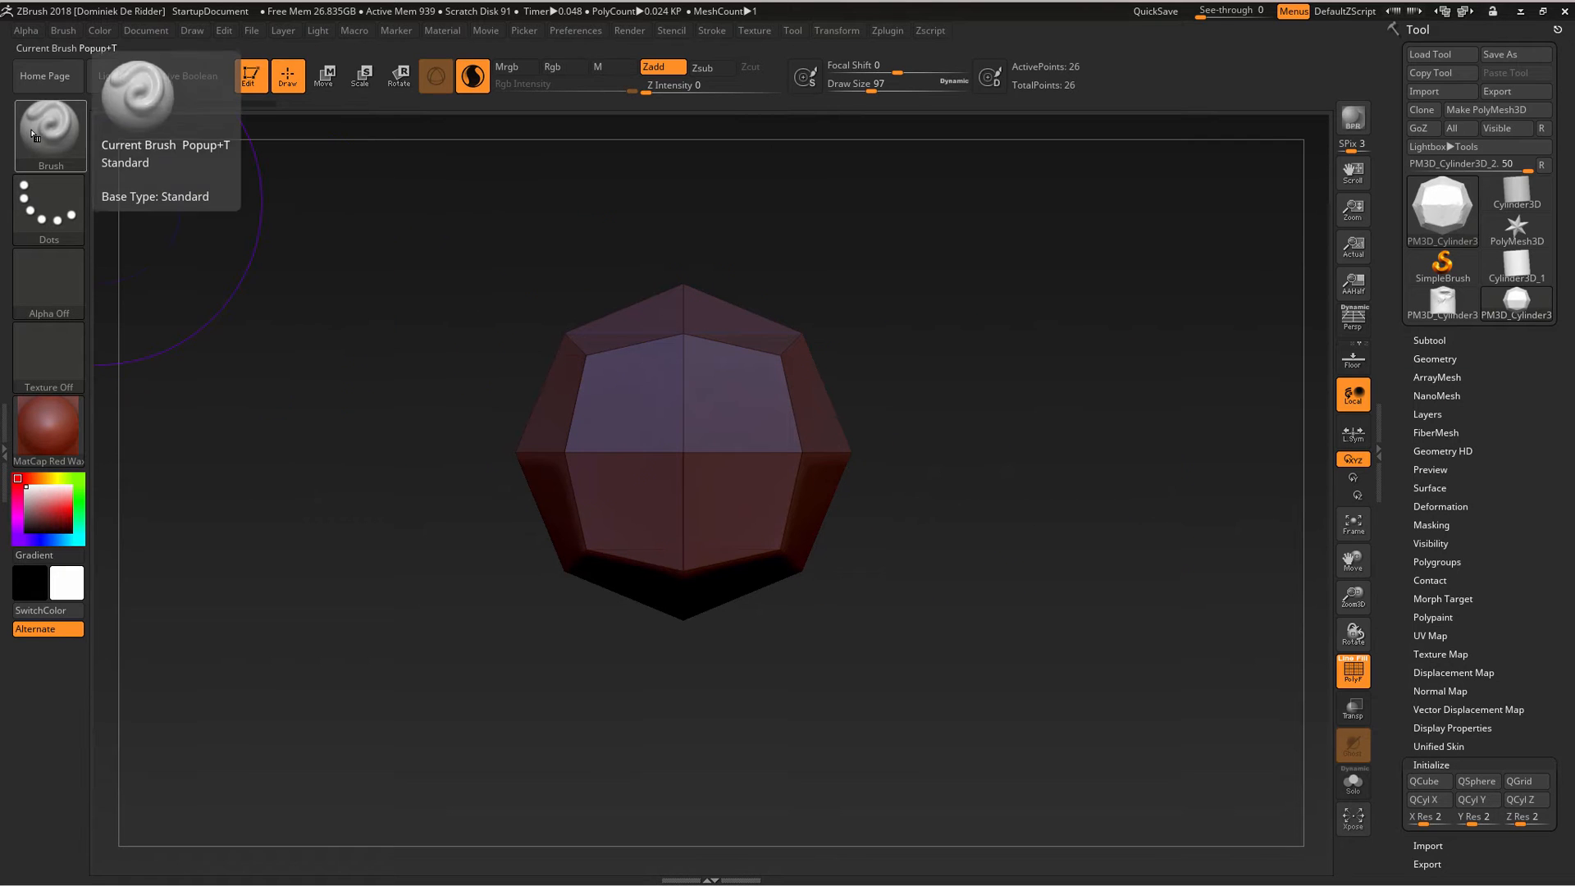